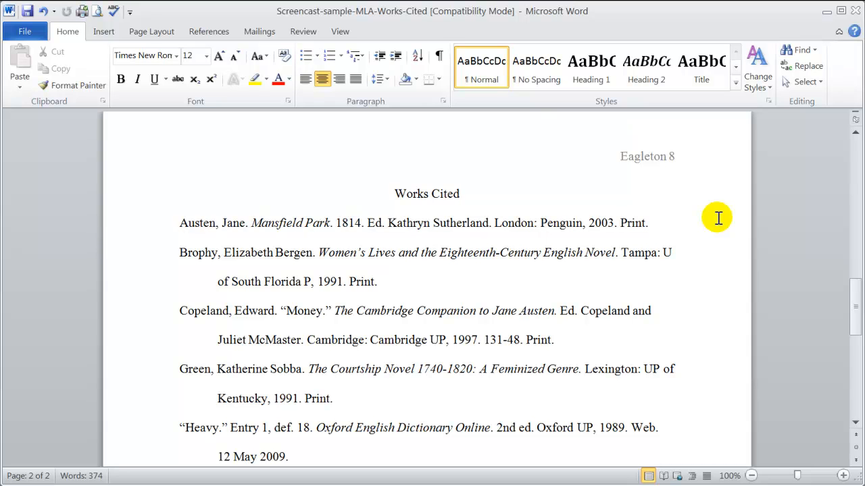
Turn on Show/Hide ¶ to display paragraph and space marks on the Works Cited page.
{"action": "left_click", "coordinate": [462, 194]}
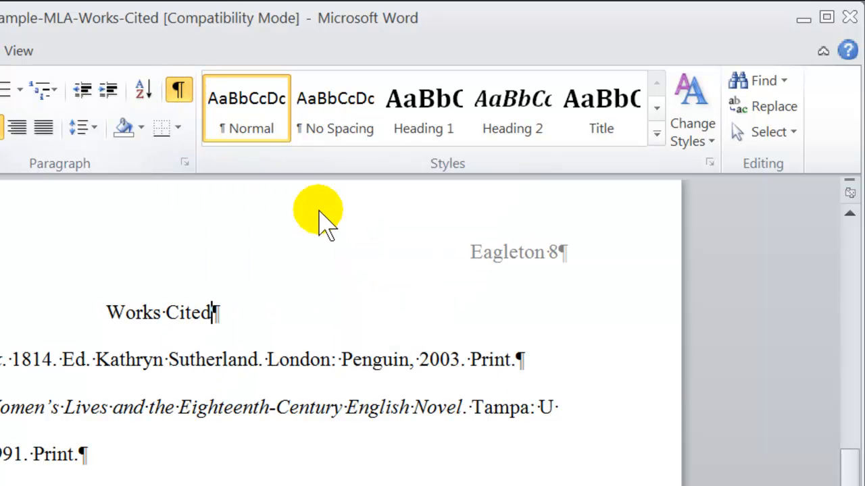
{"action": "mouse_move", "coordinate": [777, 274]}
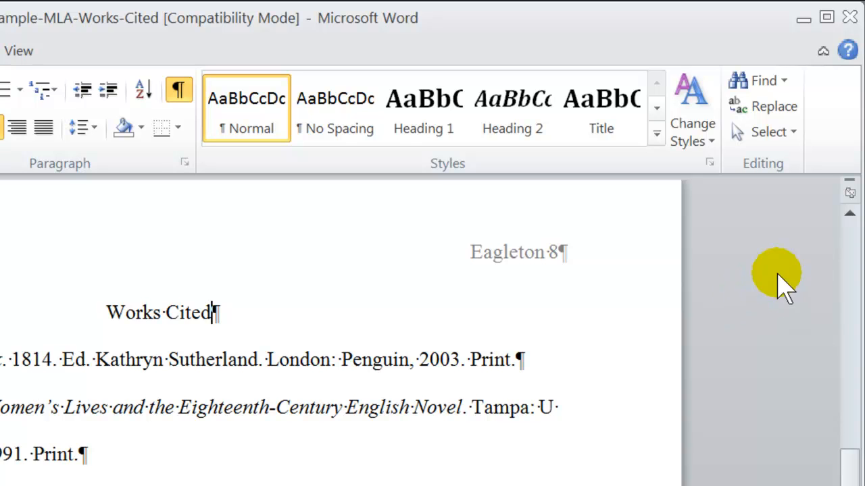
{"action": "mouse_move", "coordinate": [850, 192]}
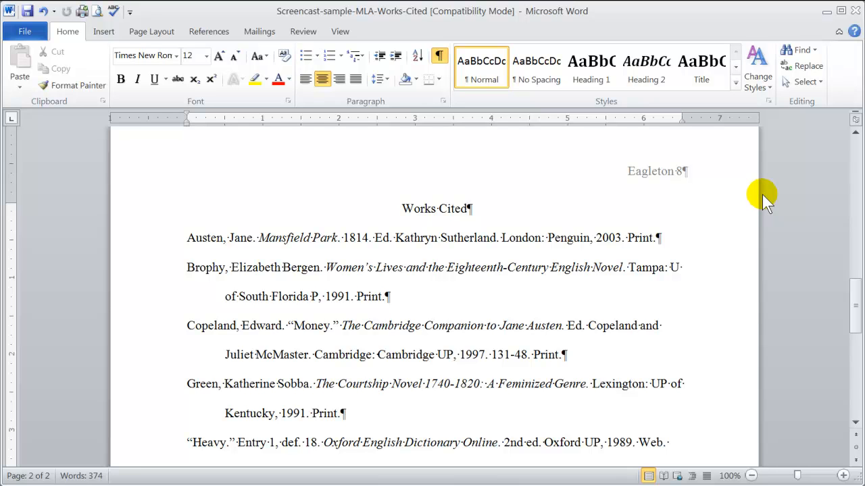
{"action": "left_click", "coordinate": [468, 208]}
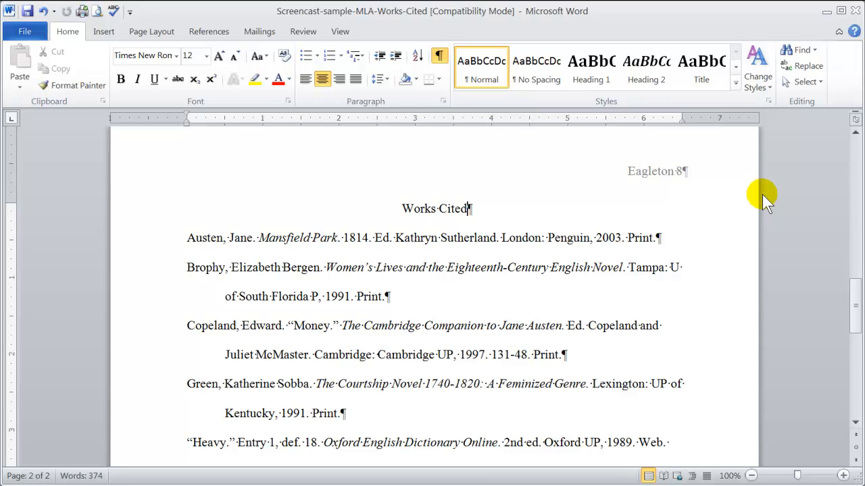
{"action": "left_click", "coordinate": [467, 208]}
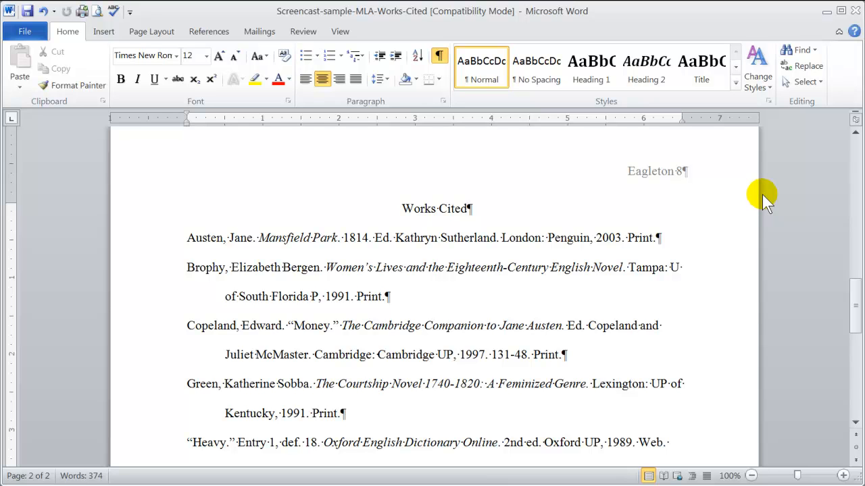
{"action": "left_click", "coordinate": [467, 209]}
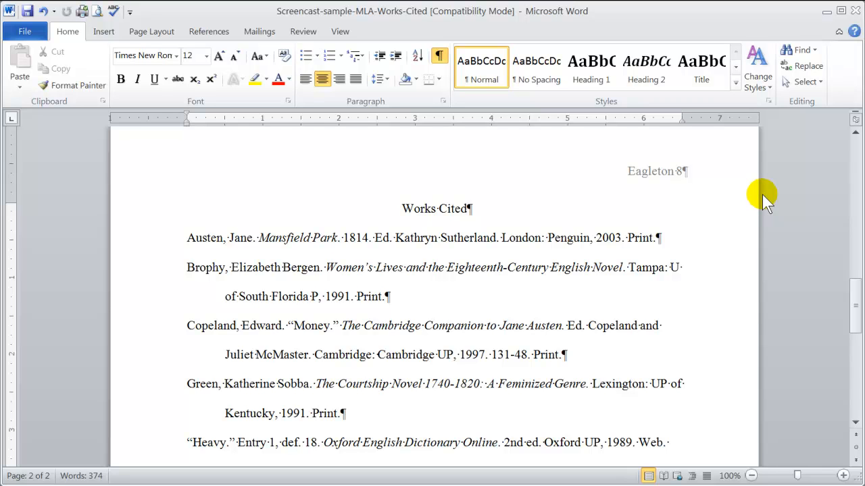
{"action": "left_click", "coordinate": [467, 208]}
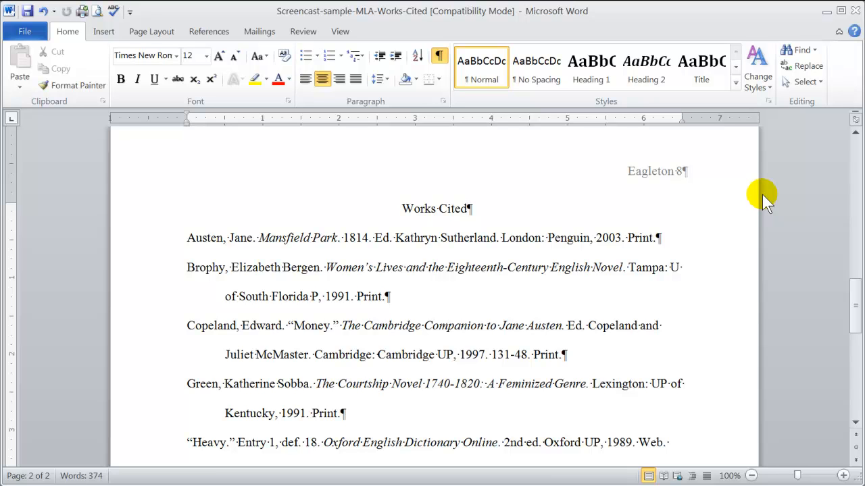
{"action": "left_click", "coordinate": [466, 208]}
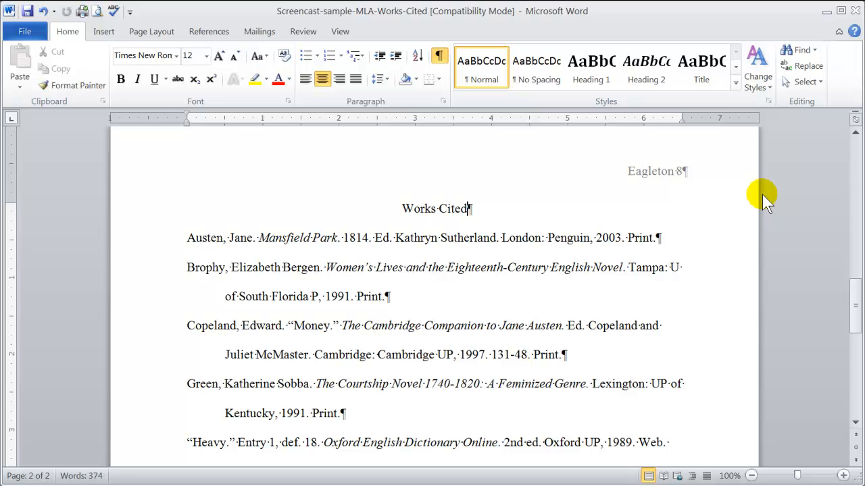
{"action": "left_click", "coordinate": [730, 475]}
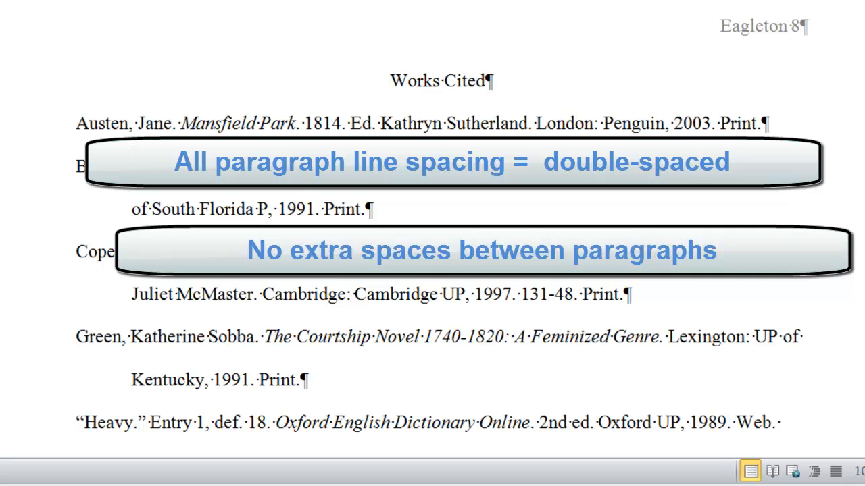
{"action": "left_click", "coordinate": [485, 81]}
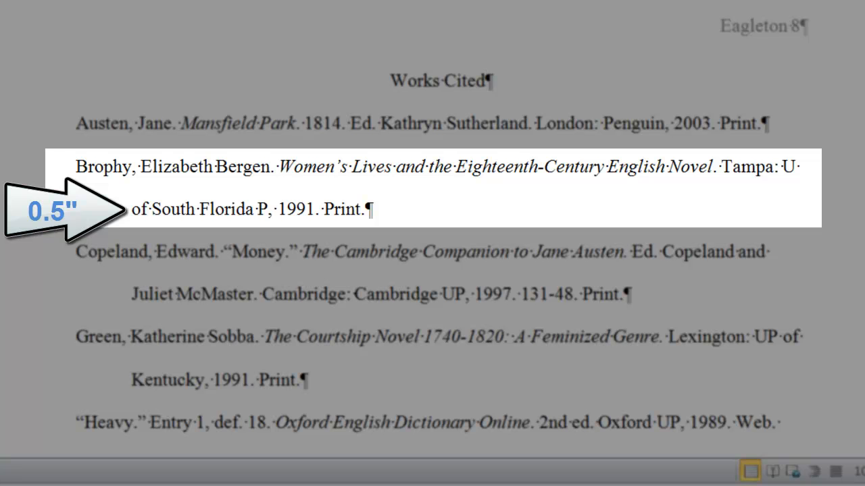
{"action": "left_click", "coordinate": [481, 81]}
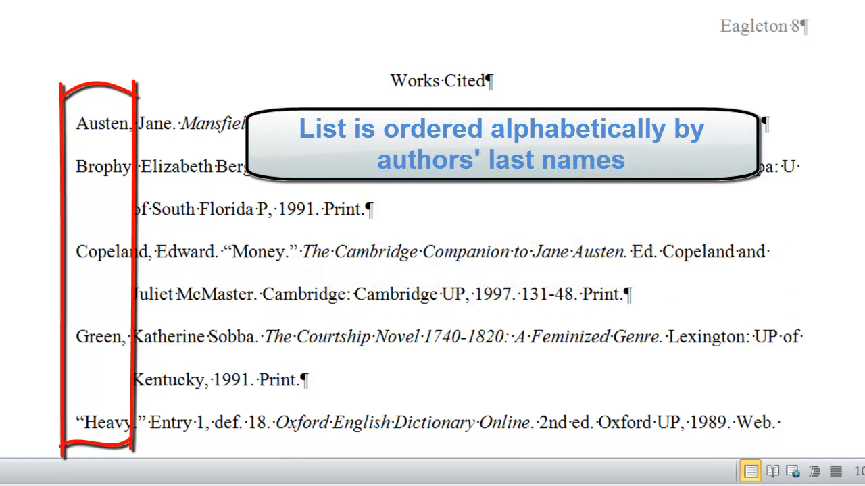
{"action": "left_click", "coordinate": [473, 81]}
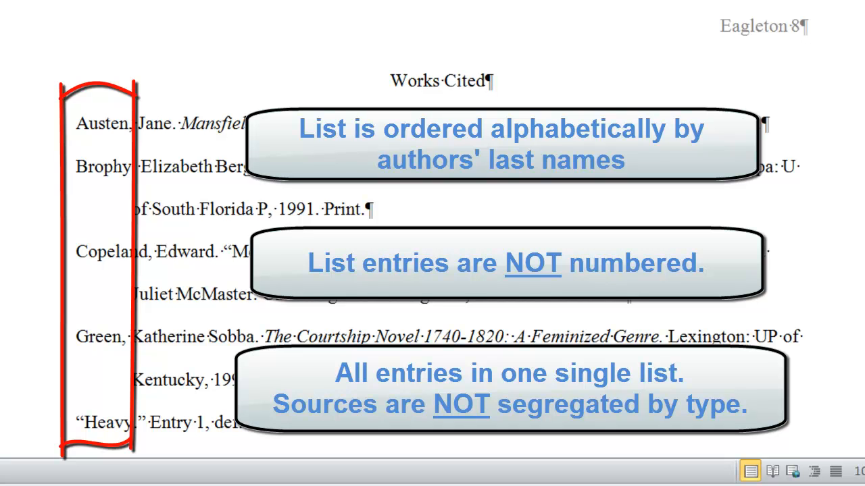
{"action": "left_click", "coordinate": [478, 81]}
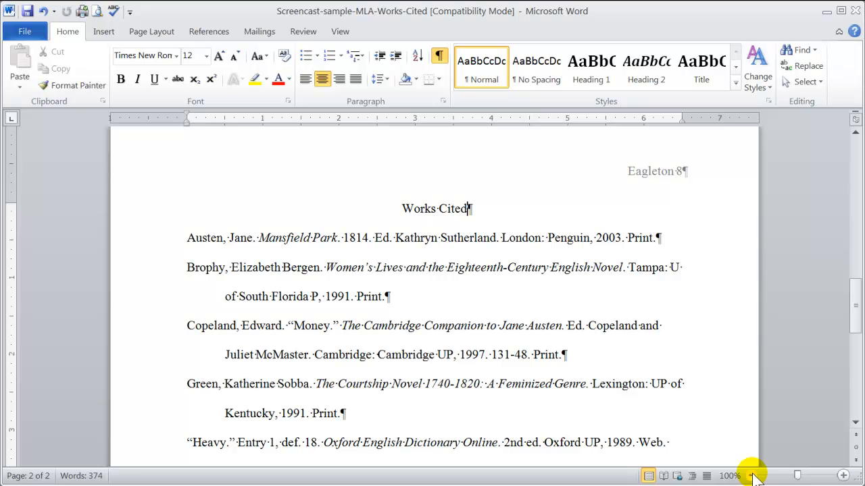
Zoom out so pages 7 and 8 appear side by side.
{"action": "left_click", "coordinate": [752, 476]}
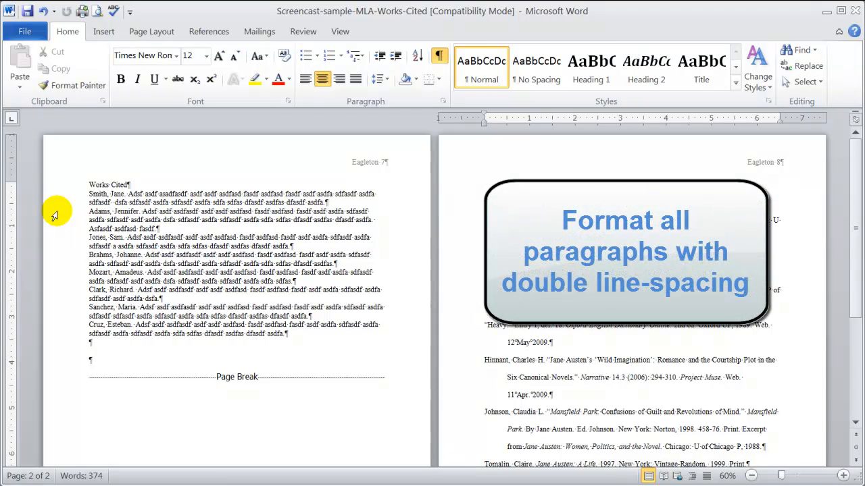
{"action": "mouse_move", "coordinate": [74, 189]}
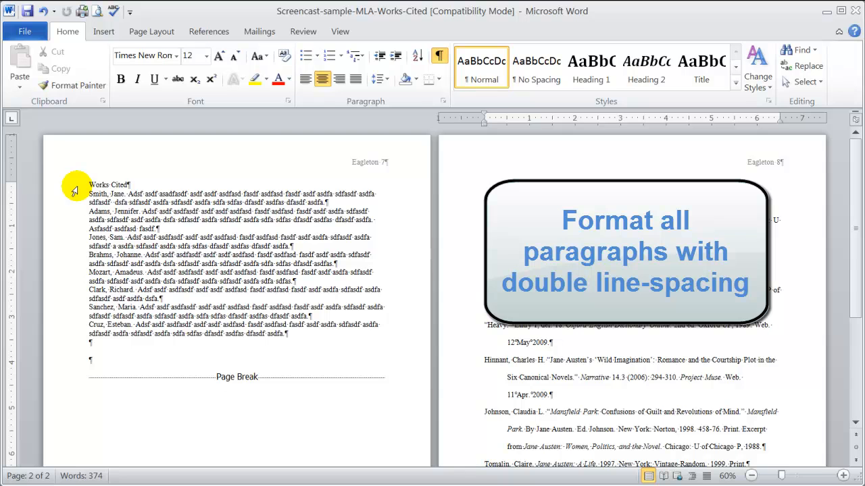
Select the entire draft Works Cited list, title and entries.
{"action": "left_click_drag", "start_coordinate": [88, 184], "coordinate": [173, 262]}
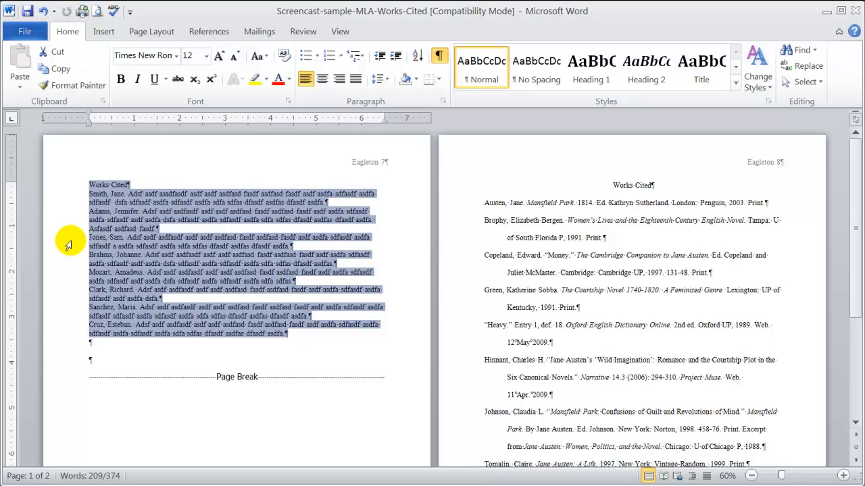
{"action": "key", "text": "shift+Right"}
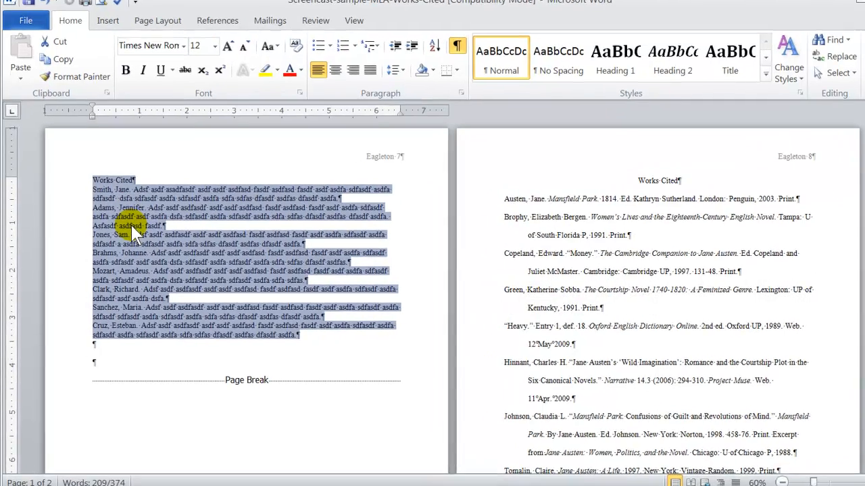
{"action": "right_click", "coordinate": [135, 236]}
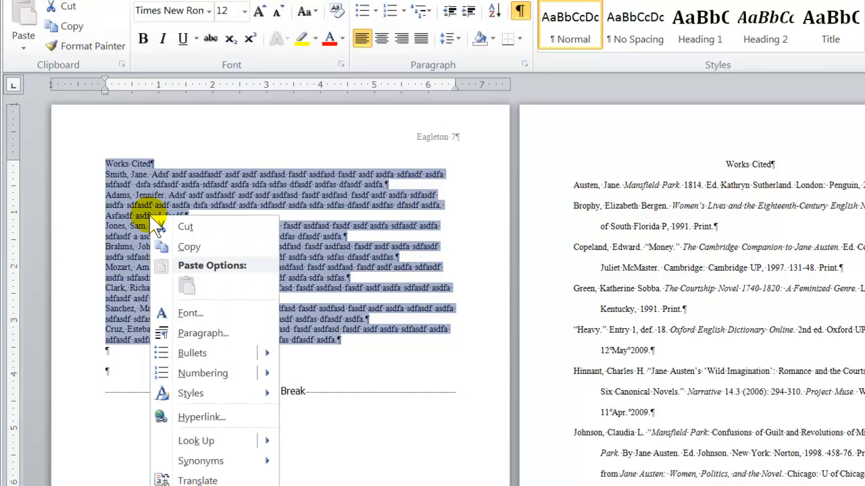
{"action": "left_click", "coordinate": [203, 333]}
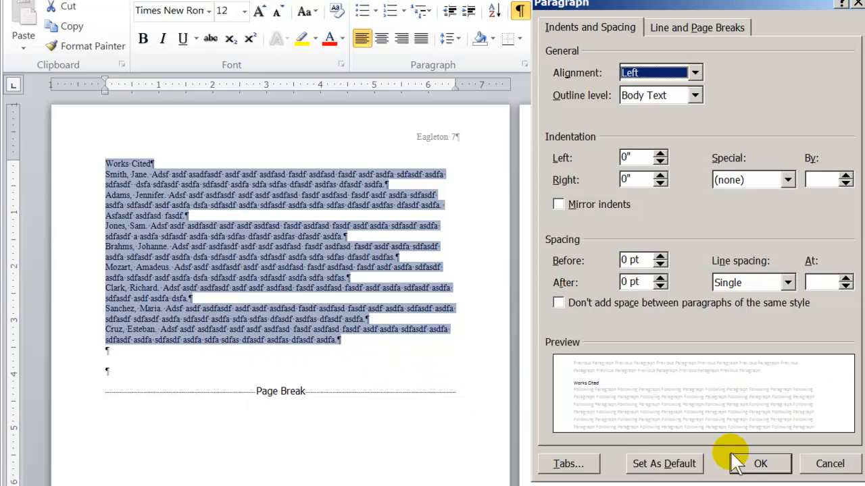
{"action": "left_click", "coordinate": [760, 463]}
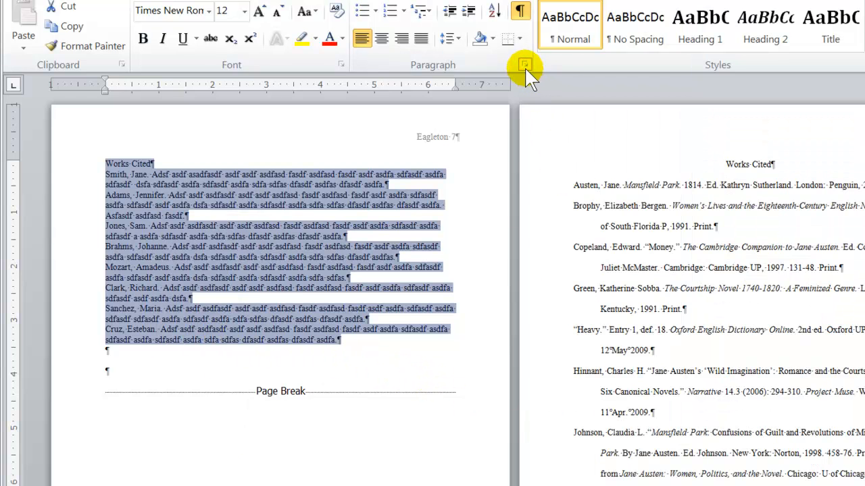
{"action": "mouse_move", "coordinate": [524, 65]}
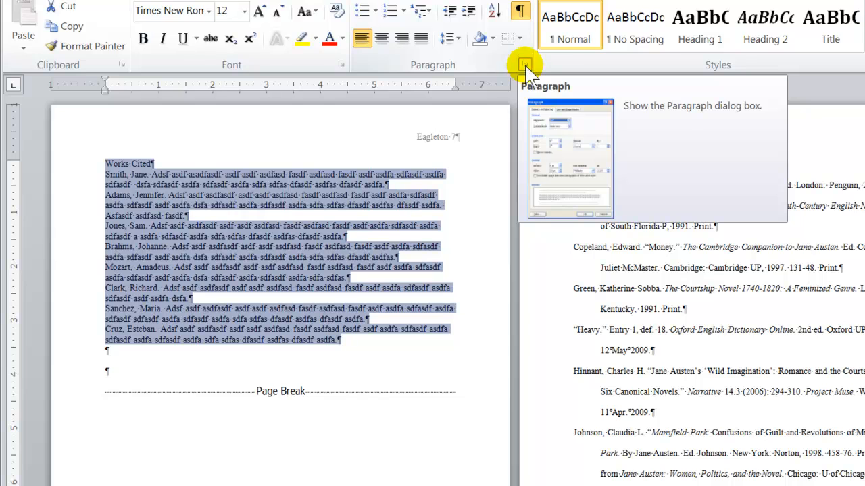
Set the selected list's line spacing to Double in the Paragraph dialog.
{"action": "left_click", "coordinate": [525, 65]}
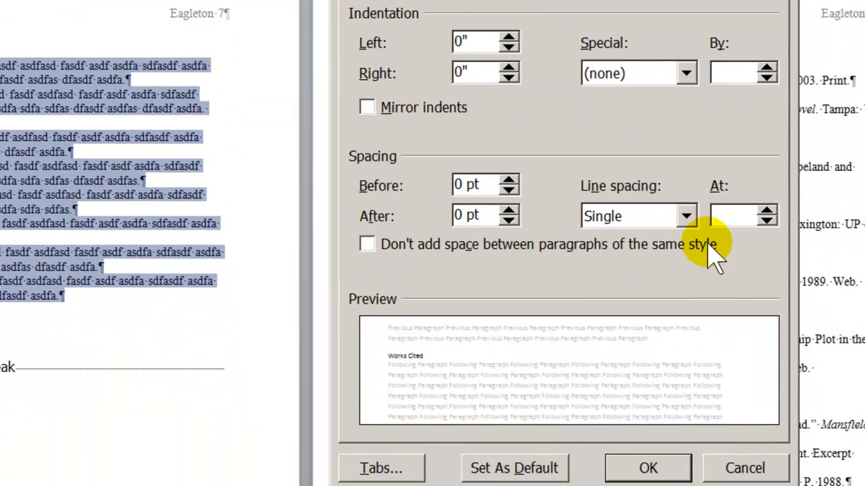
{"action": "left_click", "coordinate": [685, 215]}
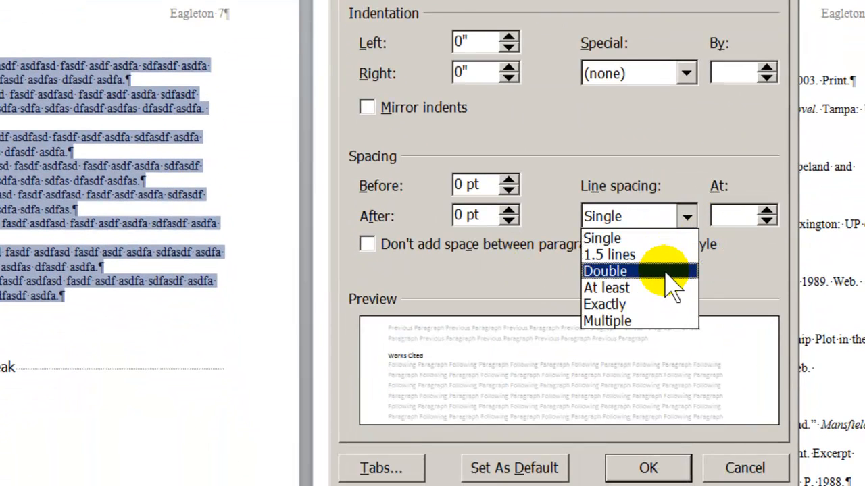
{"action": "left_click", "coordinate": [605, 271]}
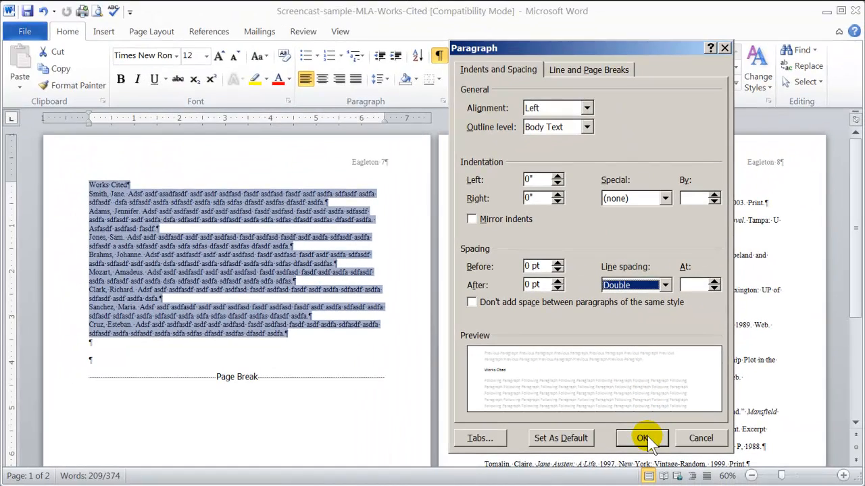
{"action": "left_click", "coordinate": [641, 438]}
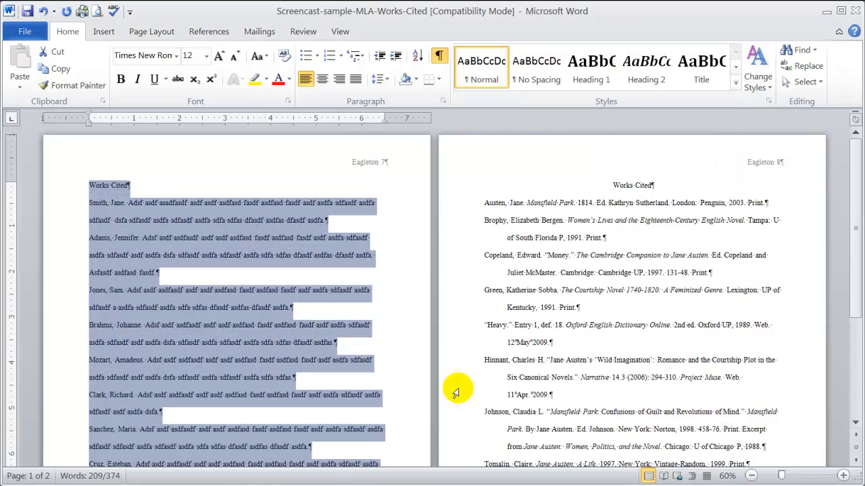
{"action": "mouse_move", "coordinate": [132, 244]}
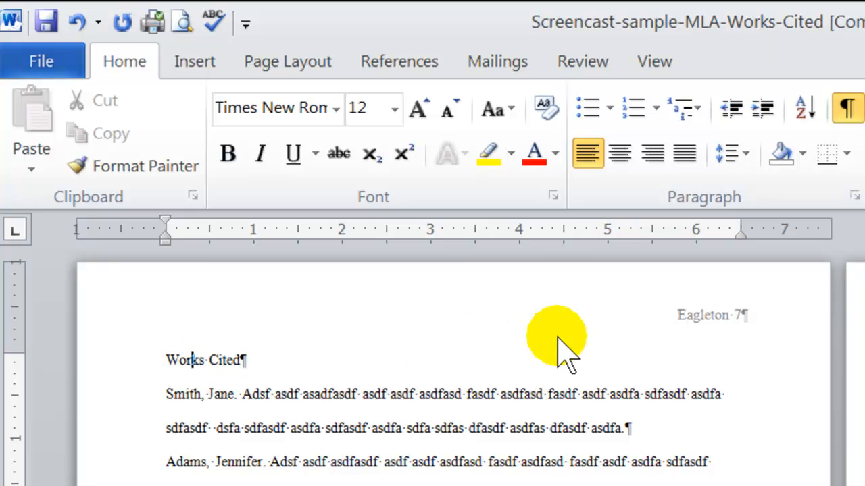
{"action": "mouse_move", "coordinate": [619, 154]}
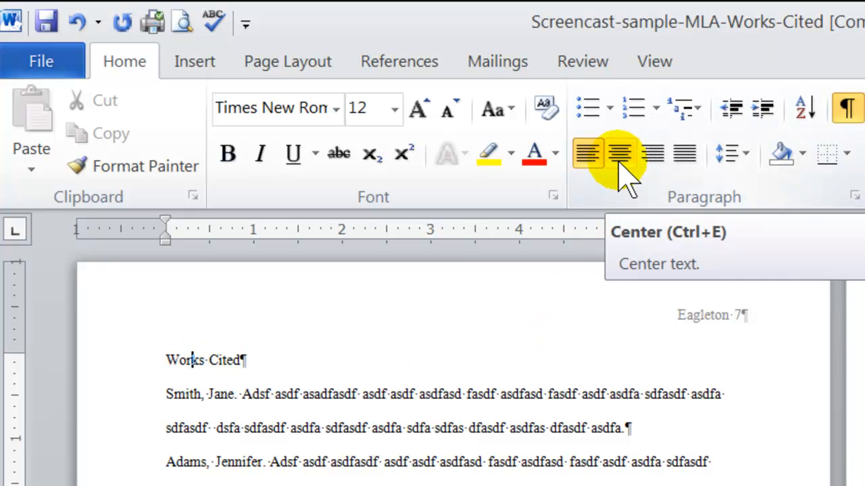
Center the 'Works Cited' title with Ctrl+E.
{"action": "left_click", "coordinate": [618, 153]}
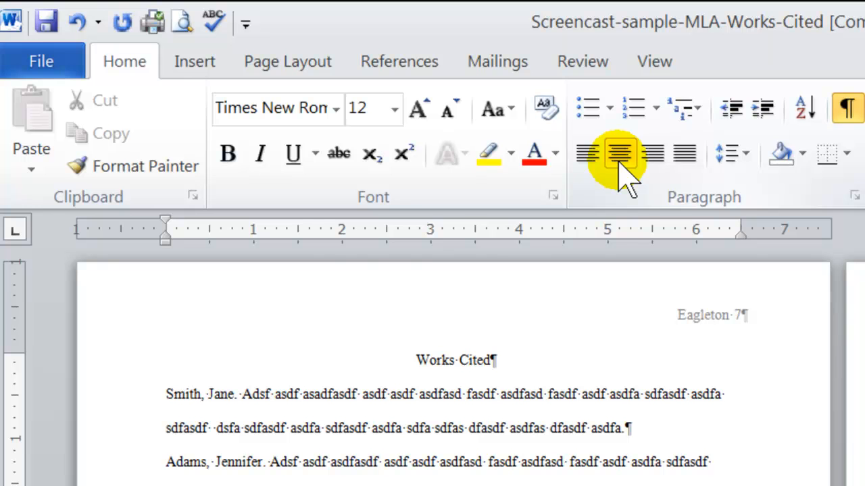
{"action": "key", "text": "ctrl+e"}
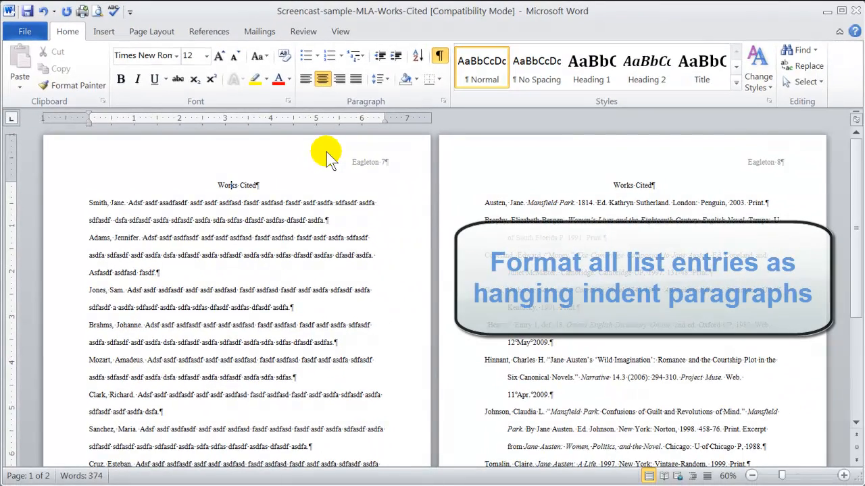
{"action": "mouse_move", "coordinate": [71, 206]}
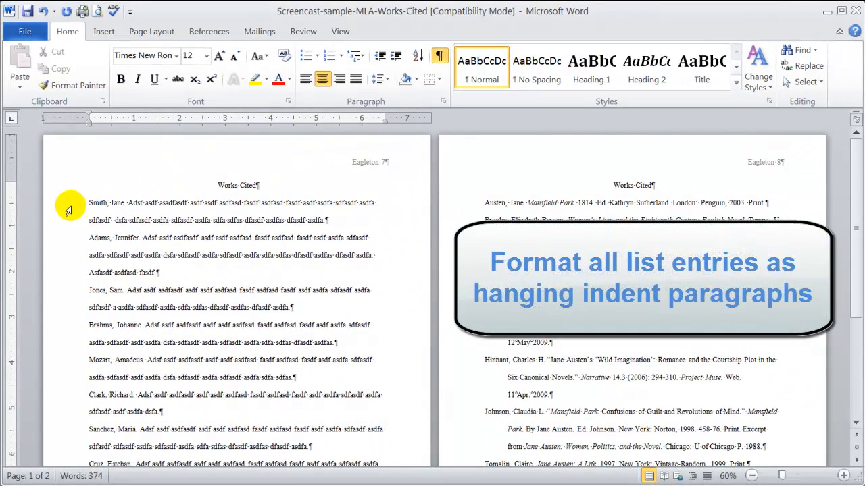
Select the entries from Smith, Jane down to Cruz, excluding the title.
{"action": "left_click", "coordinate": [306, 79]}
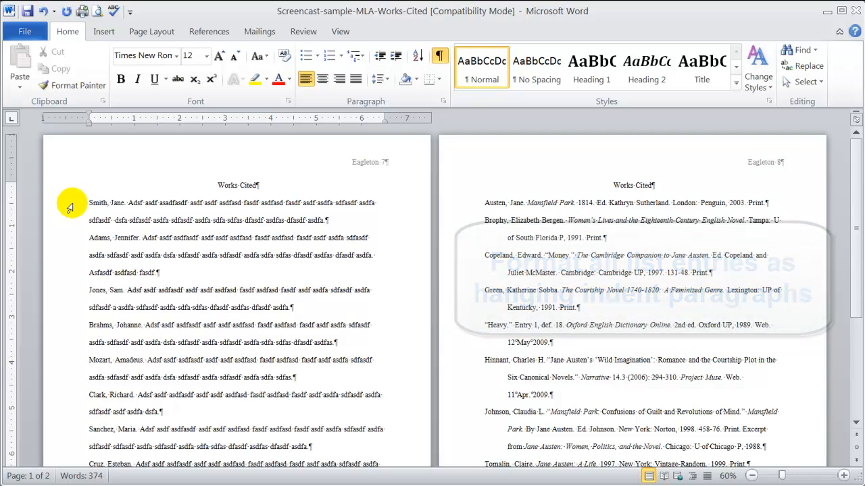
{"action": "left_click_drag", "start_coordinate": [69, 204], "coordinate": [200, 404]}
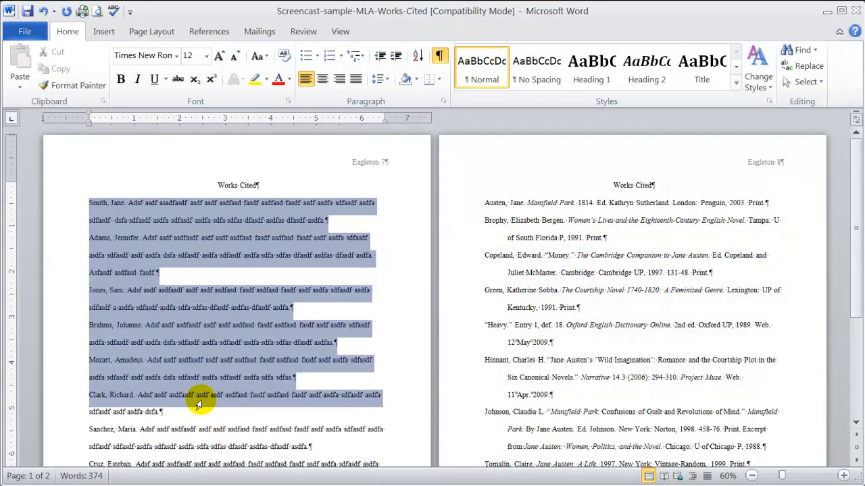
{"action": "scroll", "scroll_direction": "down", "scroll_amount": 3}
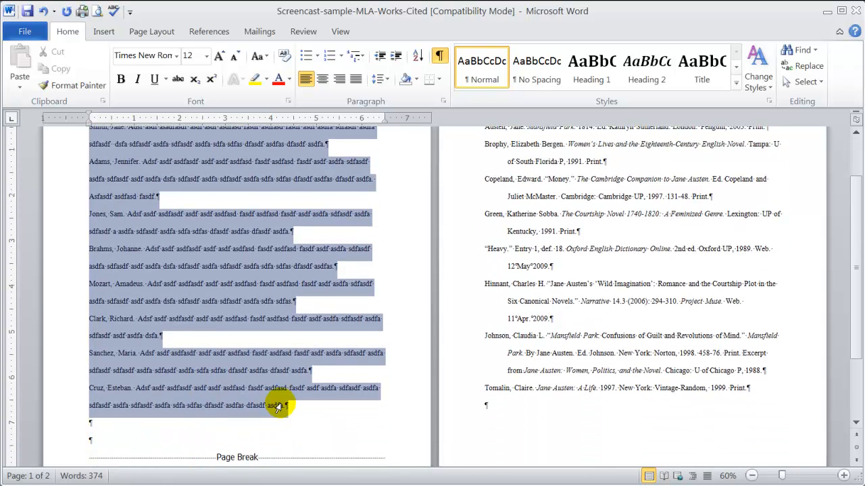
Apply a Hanging 0.5" special indent to the selected entries via Paragraph.
{"action": "right_click", "coordinate": [139, 203]}
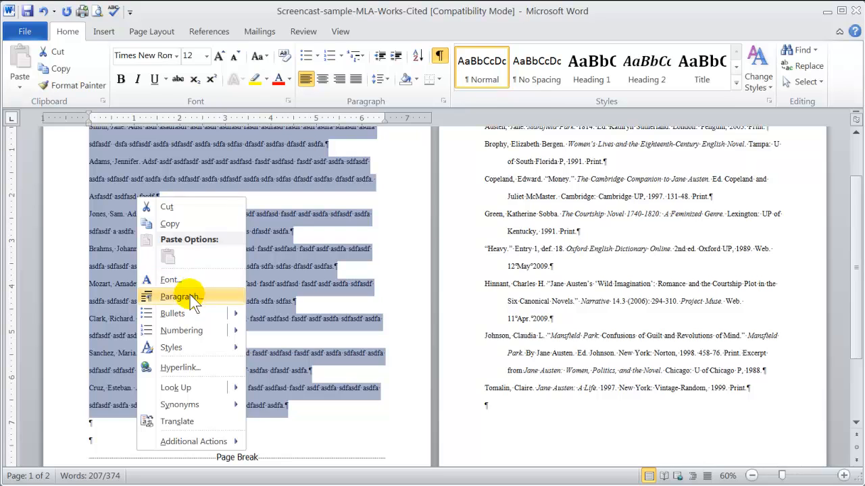
{"action": "left_click", "coordinate": [180, 296]}
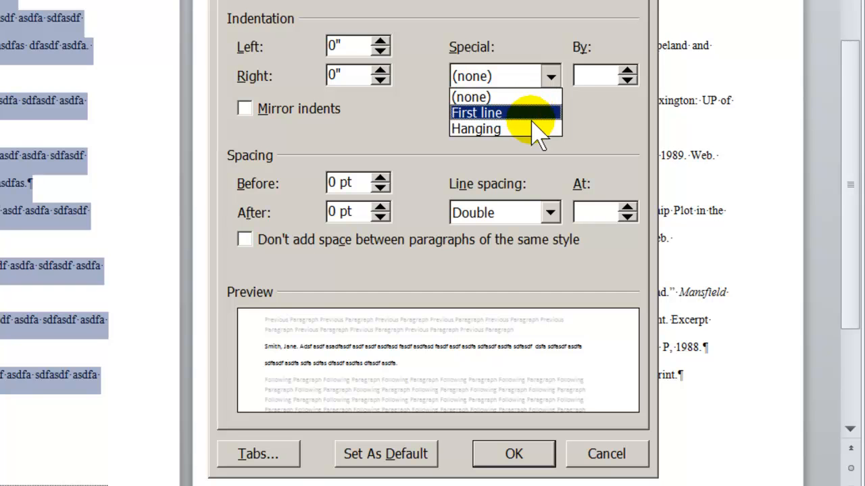
{"action": "left_click", "coordinate": [475, 128]}
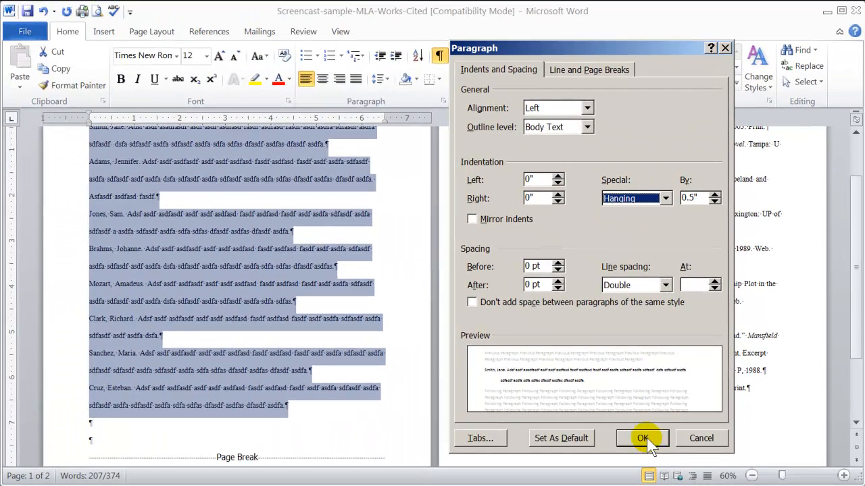
{"action": "left_click", "coordinate": [642, 438]}
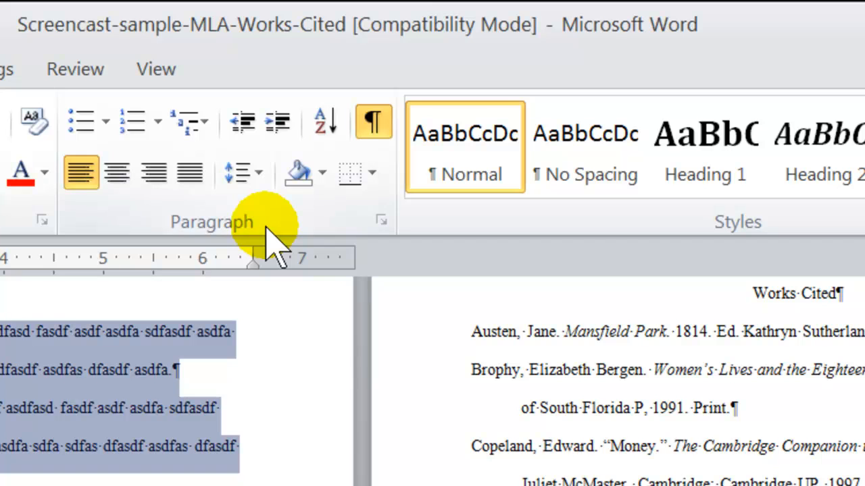
{"action": "mouse_move", "coordinate": [327, 122]}
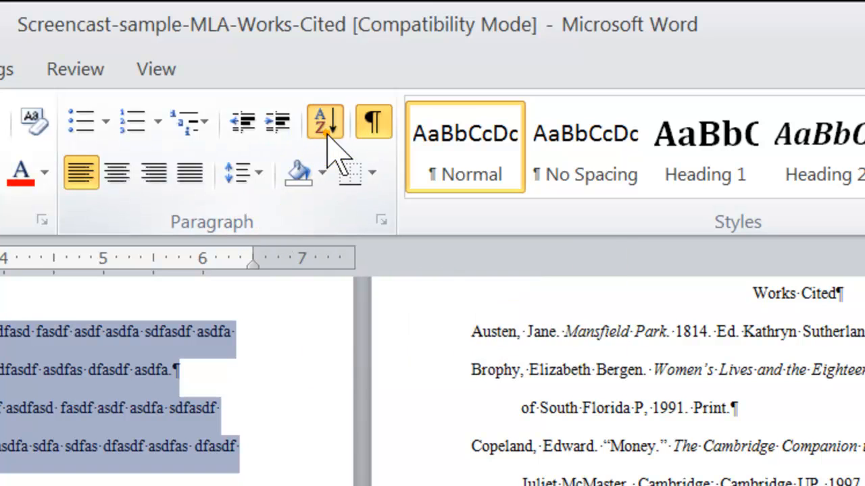
Sort the entries by paragraph text ascending, Adams through Smith.
{"action": "left_click", "coordinate": [325, 122]}
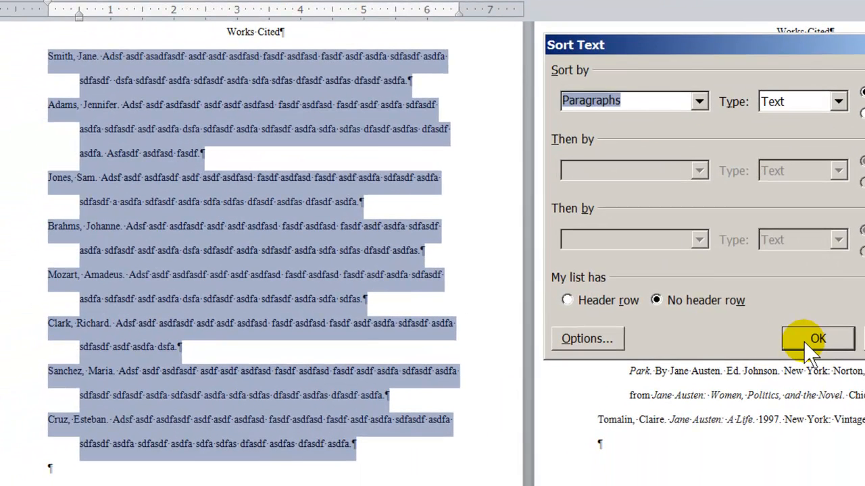
{"action": "left_click", "coordinate": [818, 338]}
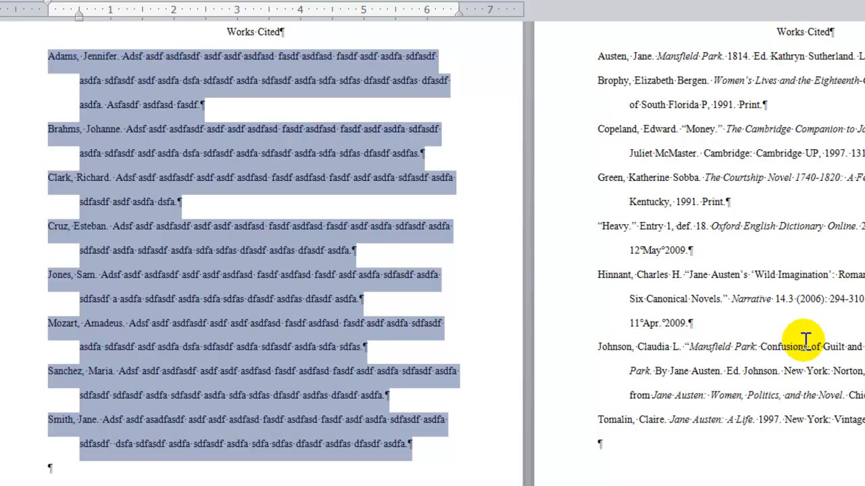